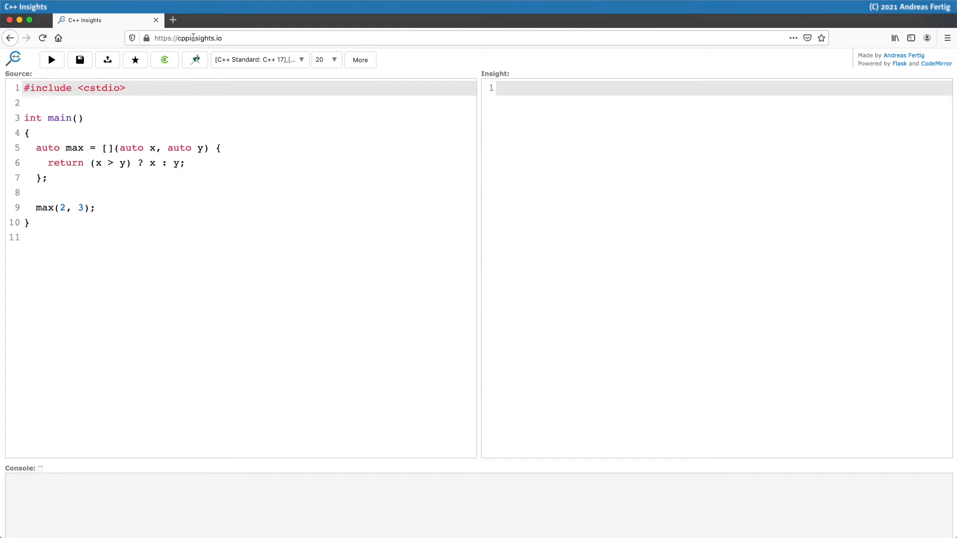
Run C++ Insights on the generic lambda max example, producing class __lambda_5_14.
click(52, 60)
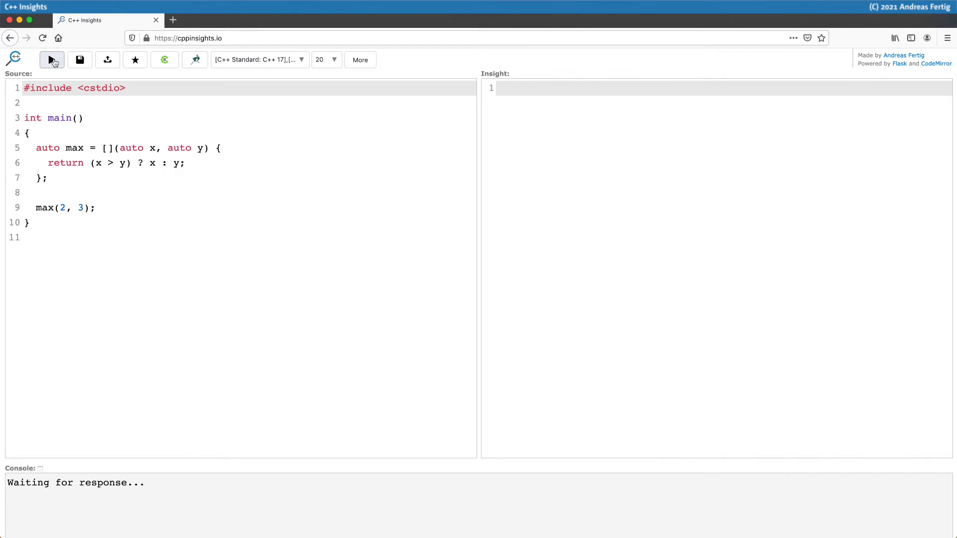
click(52, 60)
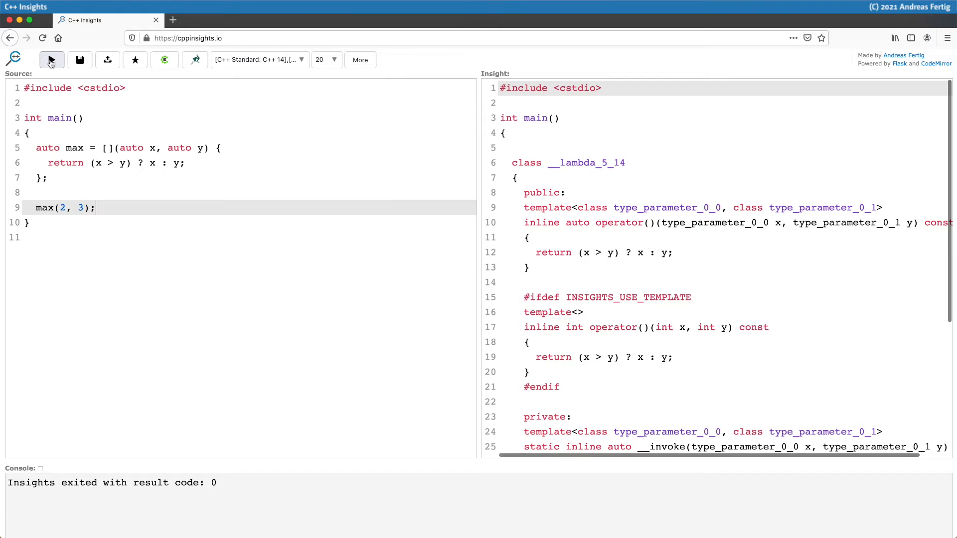
Highlight the call operator's auto return type and switch the C++ standard to C++17.
click(52, 60)
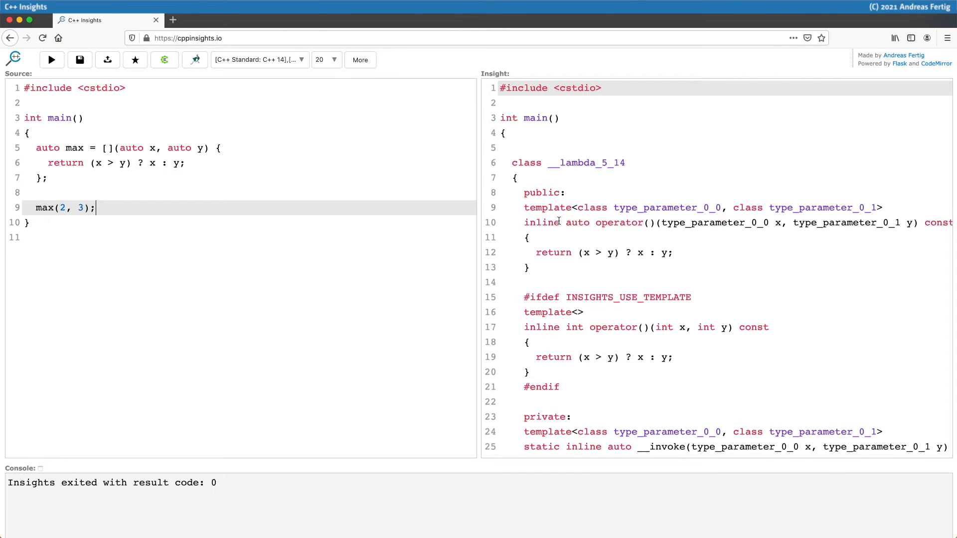
double_click(574, 222)
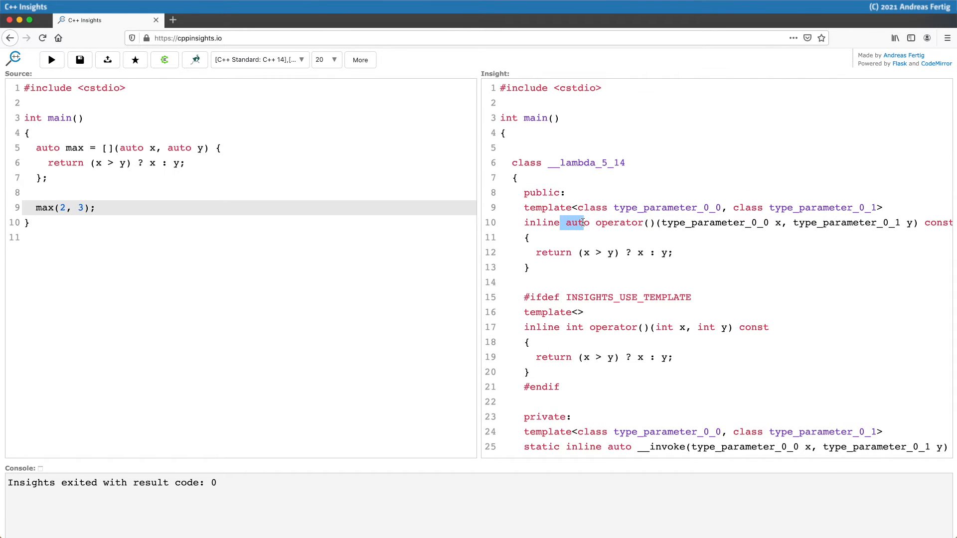
click(258, 59)
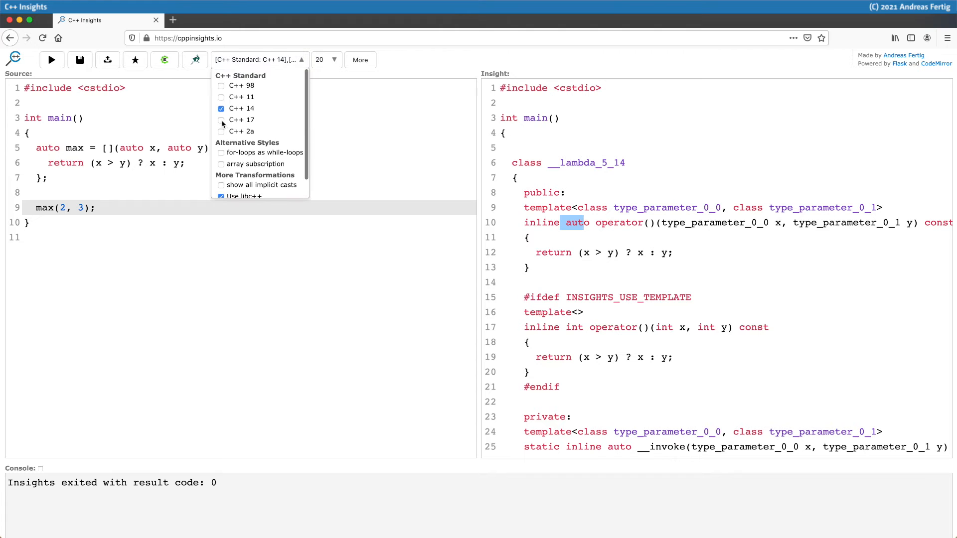
click(221, 119)
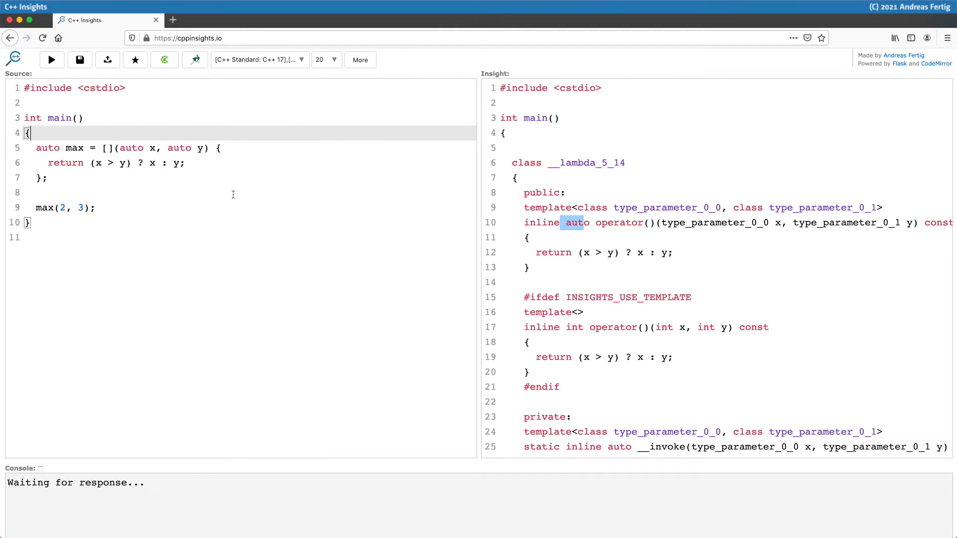
Re-run the transformation in C++17 mode to show /*constexpr */ on both call operators.
click(51, 60)
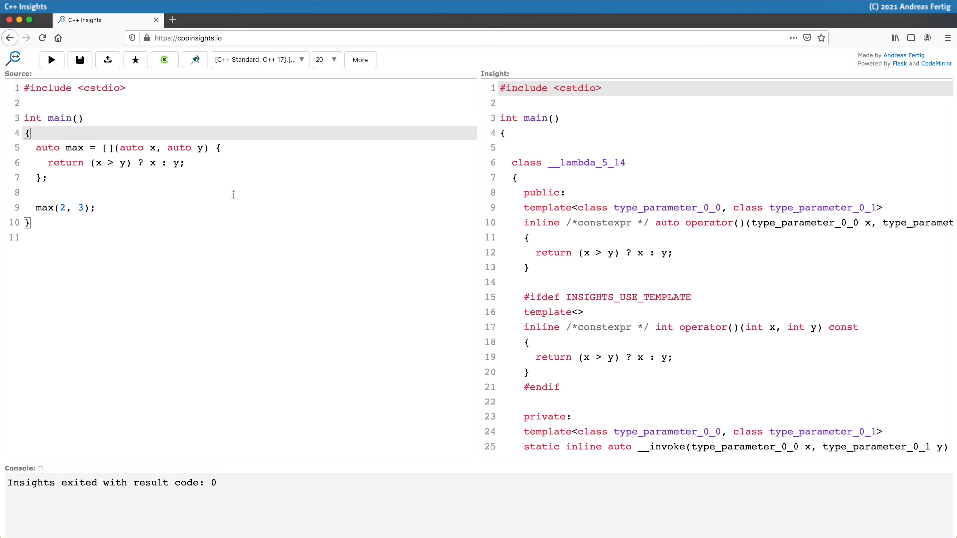
Add printf("X: %d\n", x); as the lambda body's first line and re-run the transformation.
text(p)
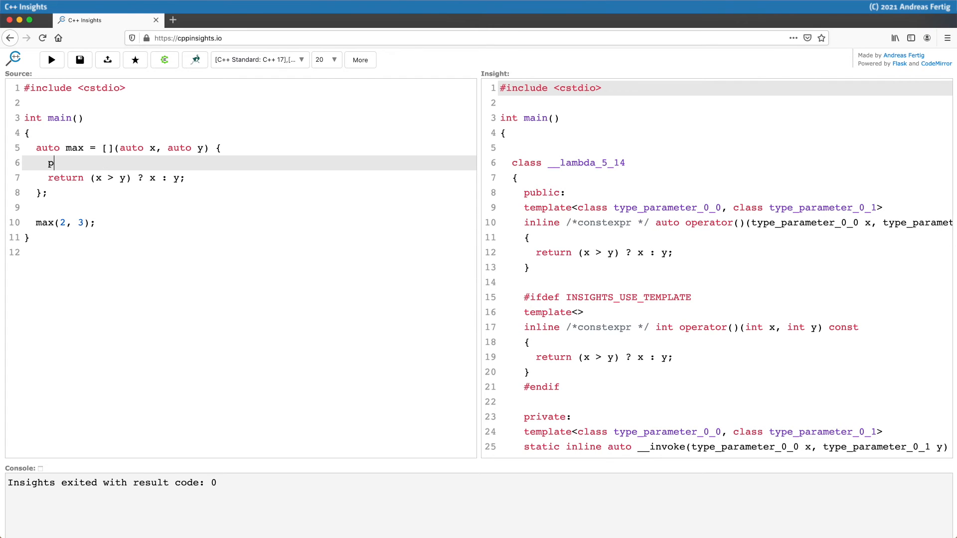
text(rintf(")
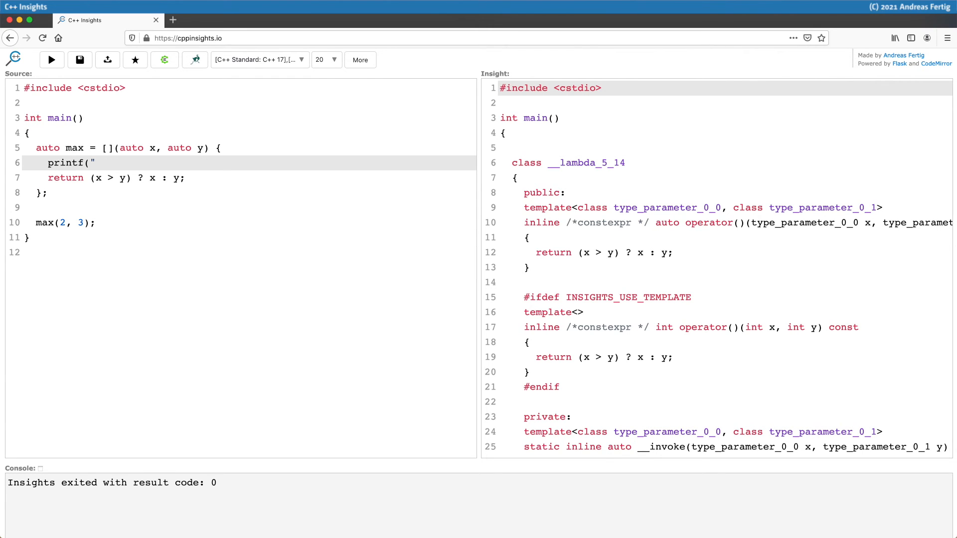
text(X: %d\n)
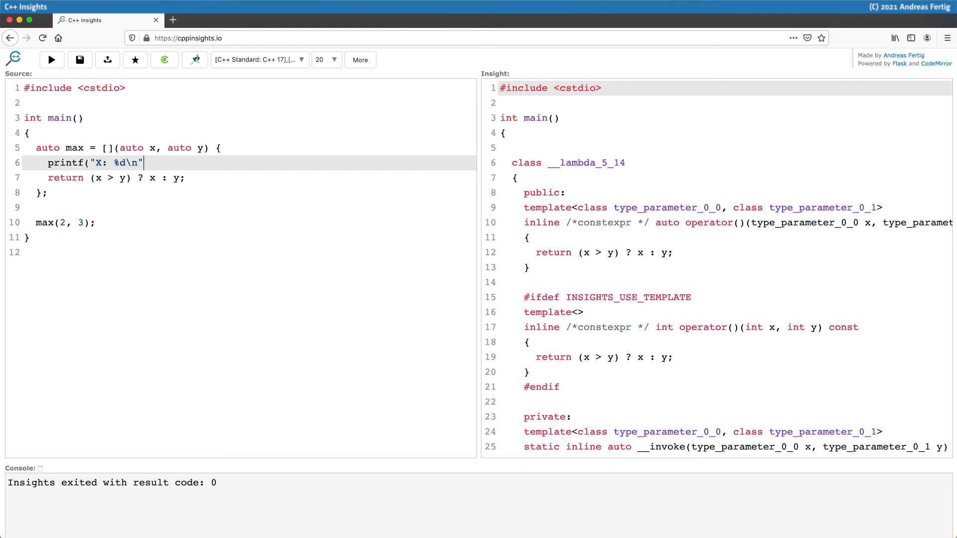
text(, x)
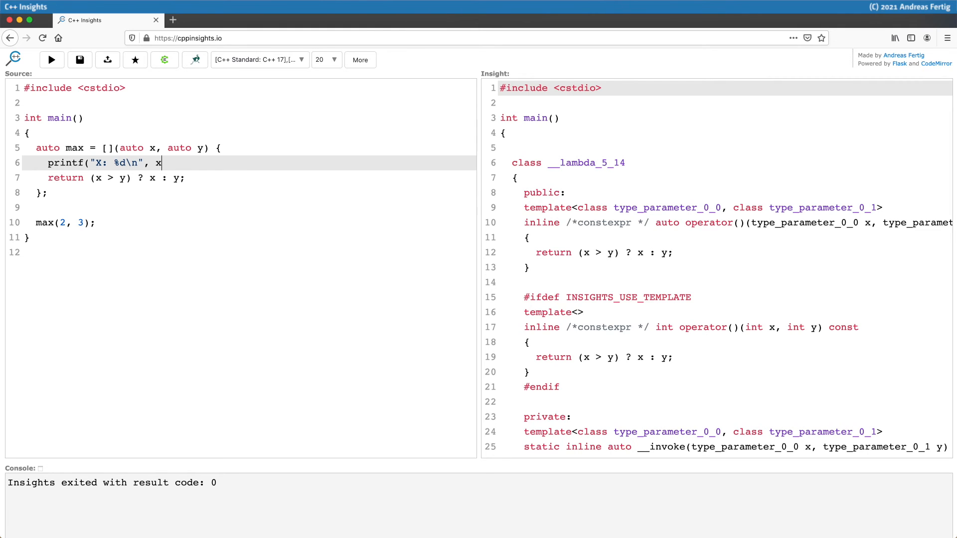
text(),)
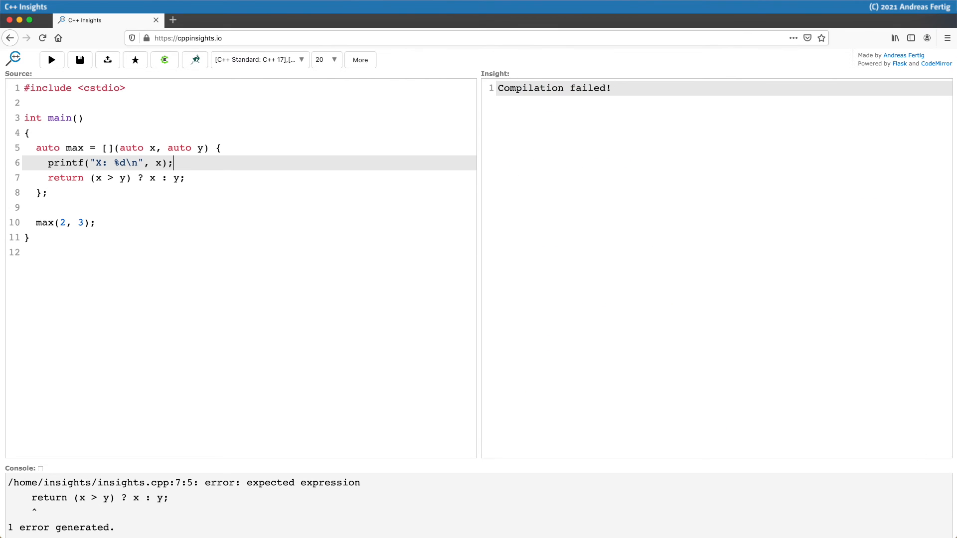
click(51, 60)
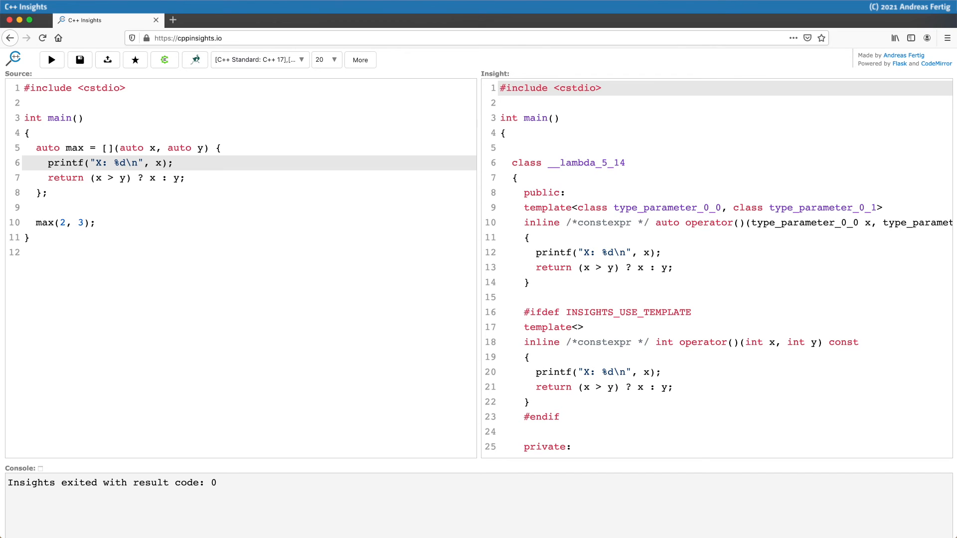
click(174, 163)
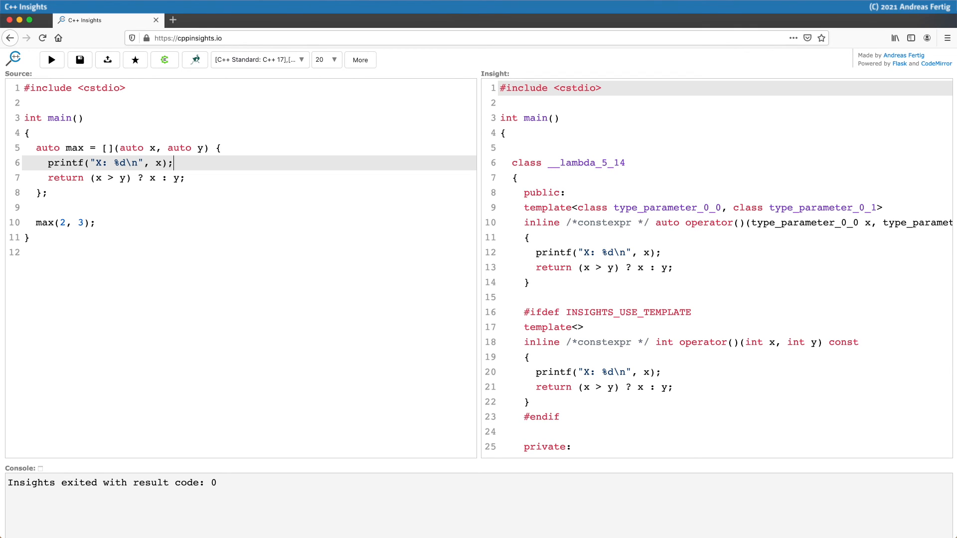
click(117, 148)
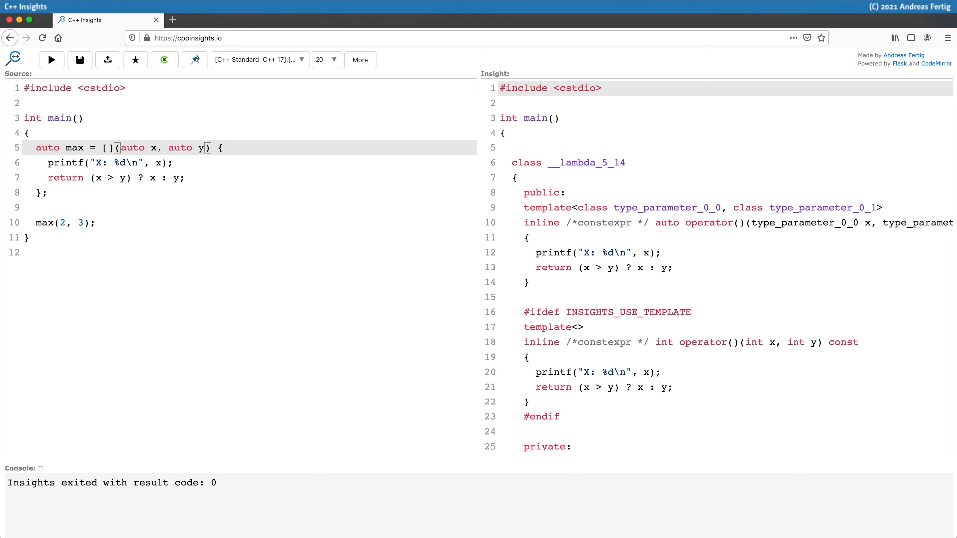
click(211, 148)
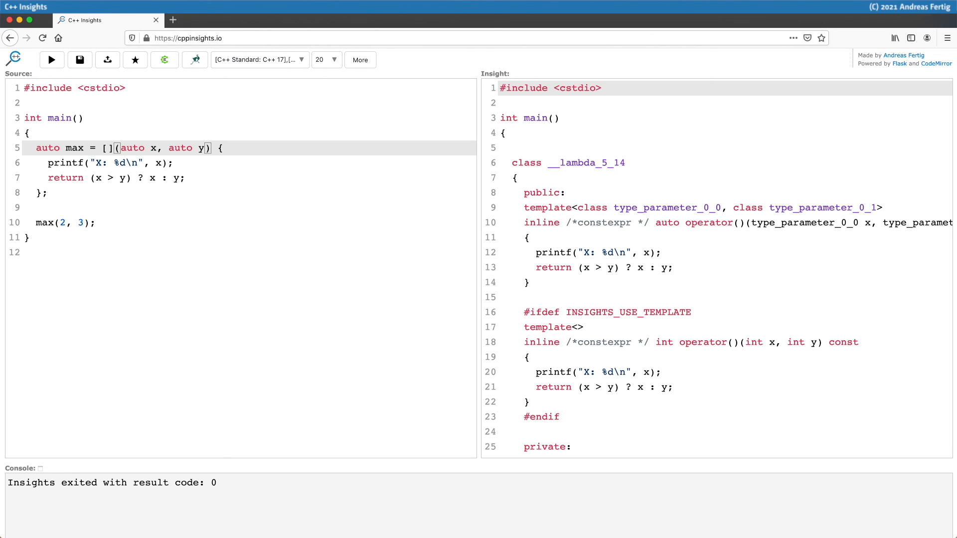
click(211, 147)
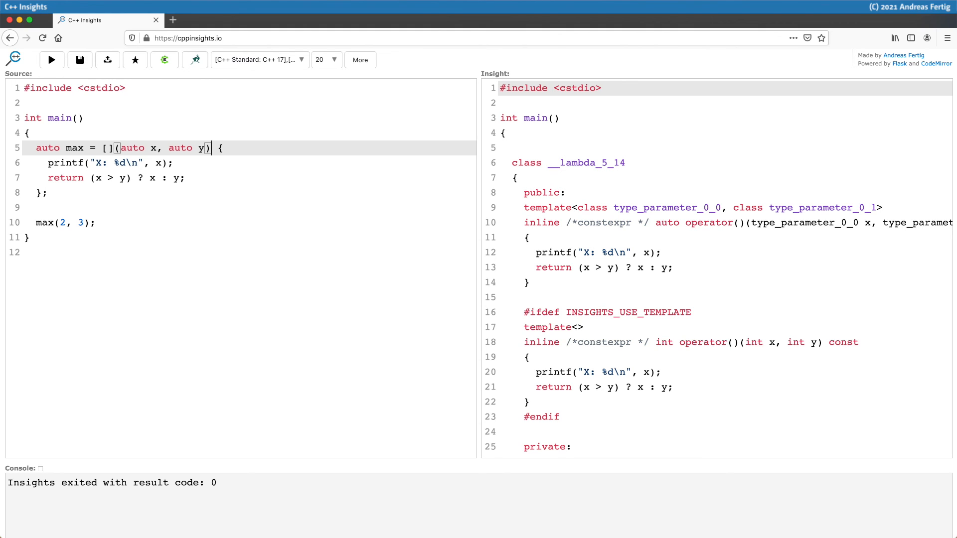